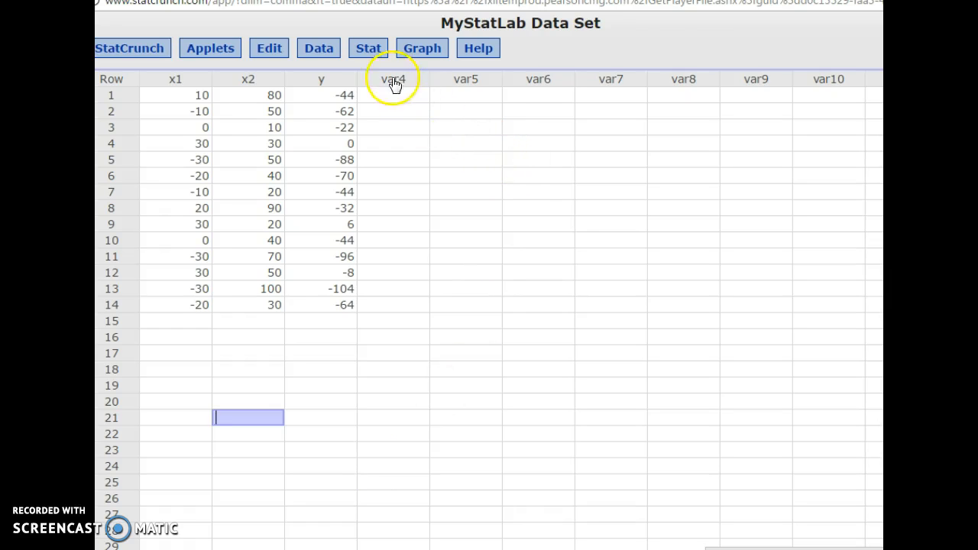
Step: Bring up the Stat menu's Regression choices over the x1, x2, y data
left_click(366, 47)
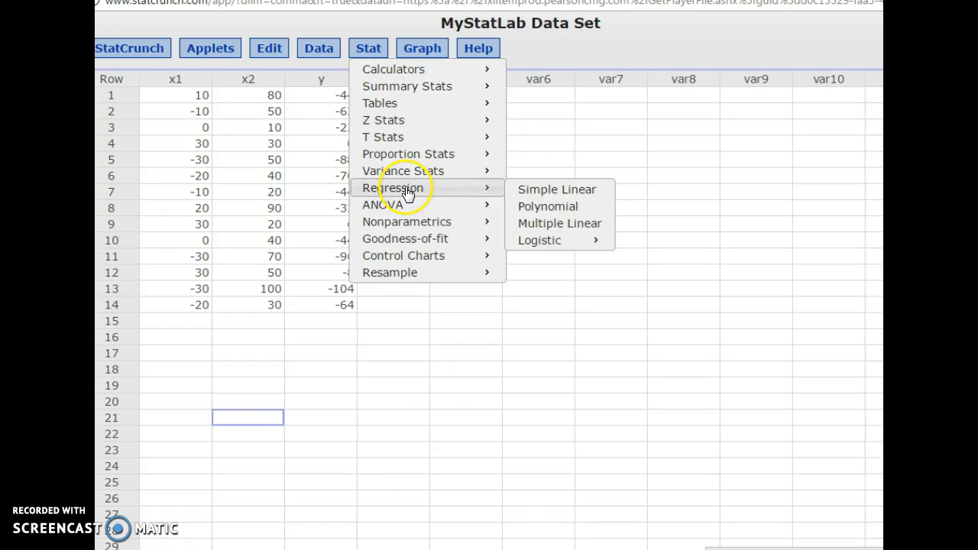
mouse_move(556, 190)
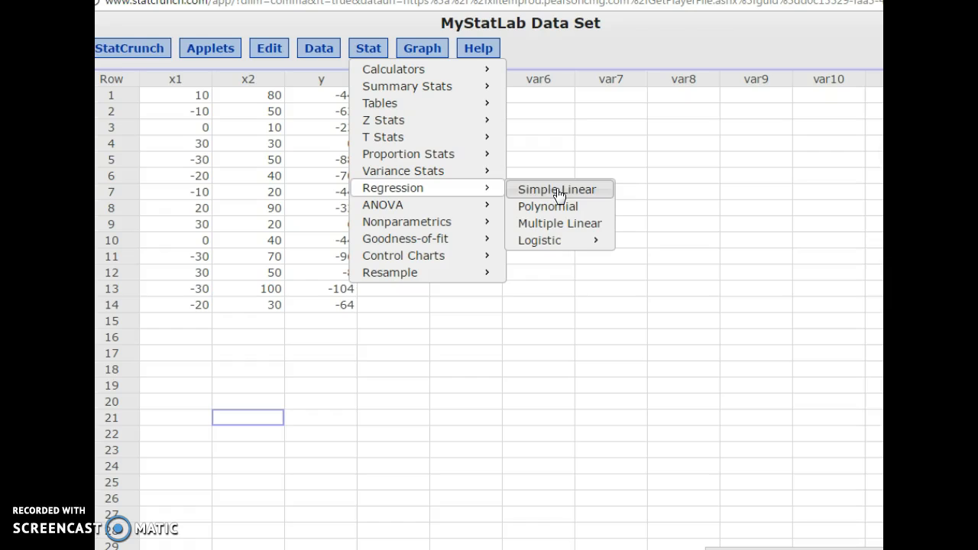
mouse_move(559, 223)
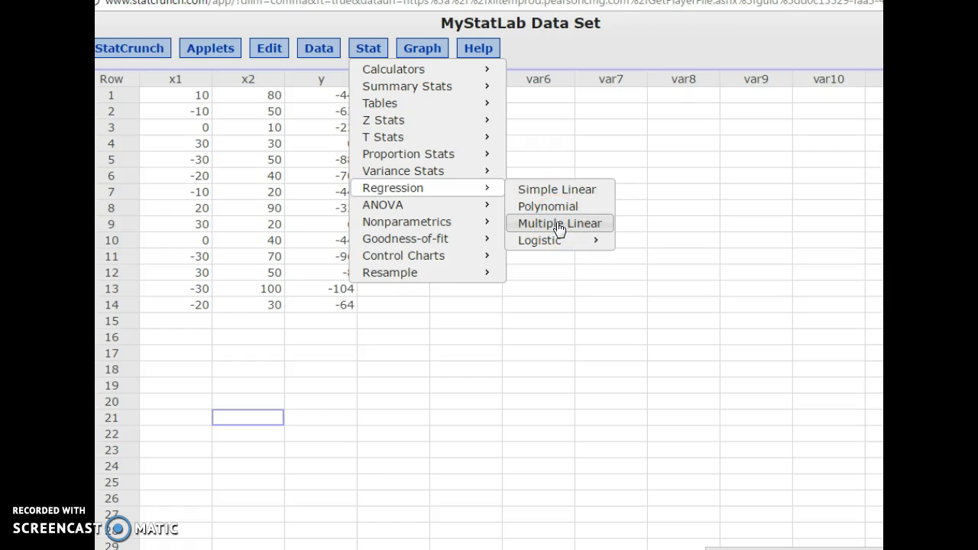
mouse_move(553, 190)
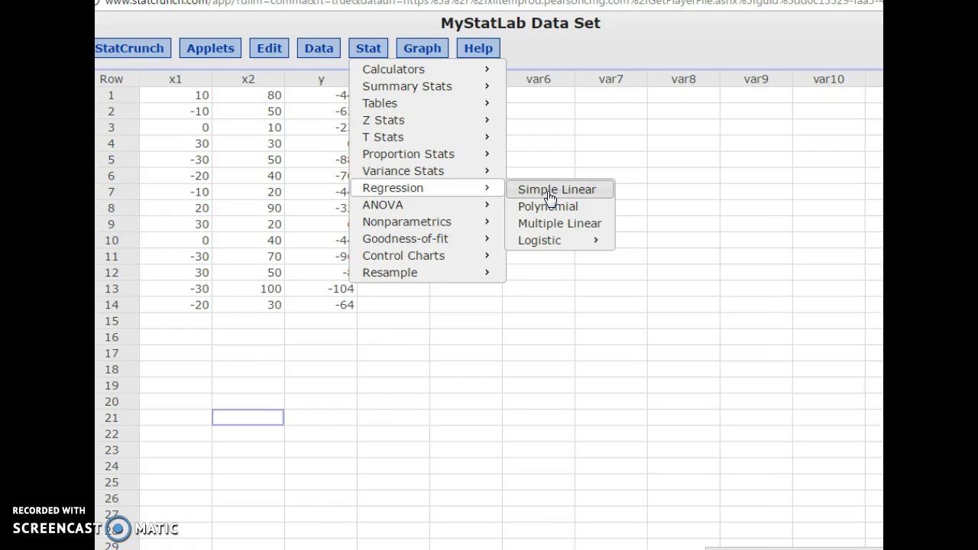
Step: Start a simple linear regression of y on x1 and pick the slope's alternative hypothesis
left_click(556, 190)
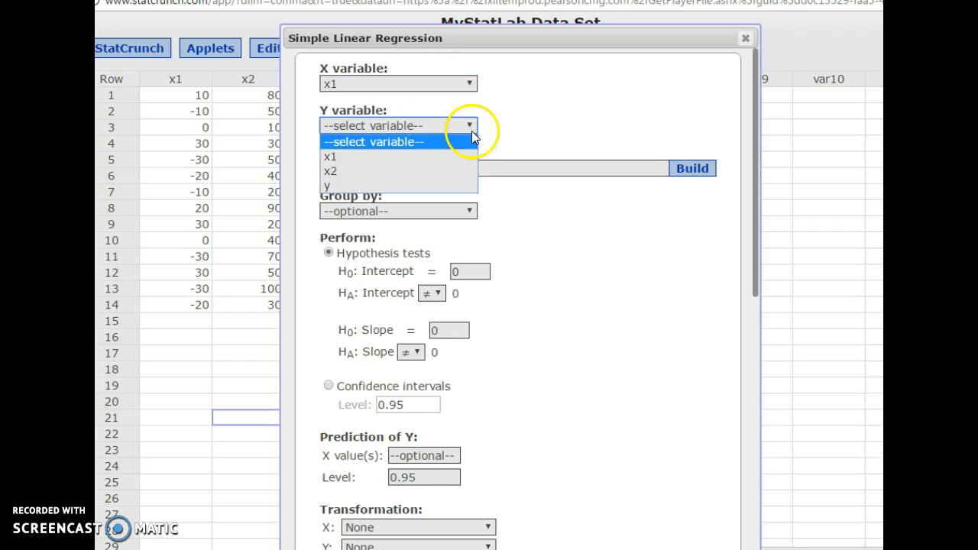
left_click(327, 187)
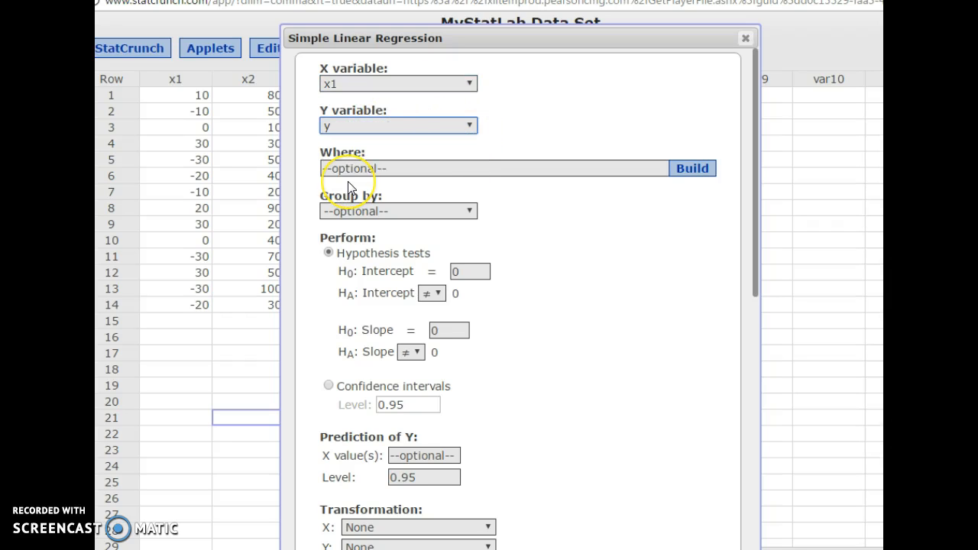
mouse_move(405, 189)
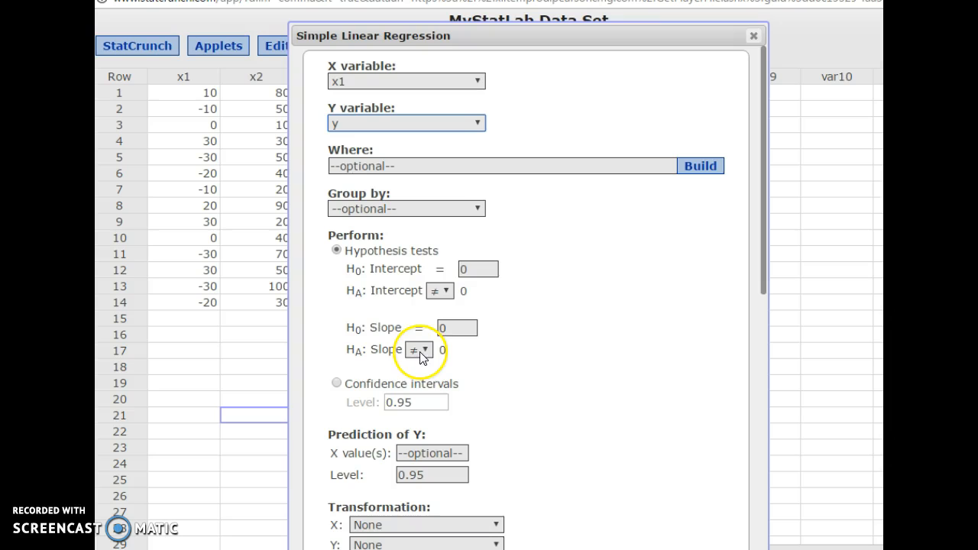
left_click(419, 349)
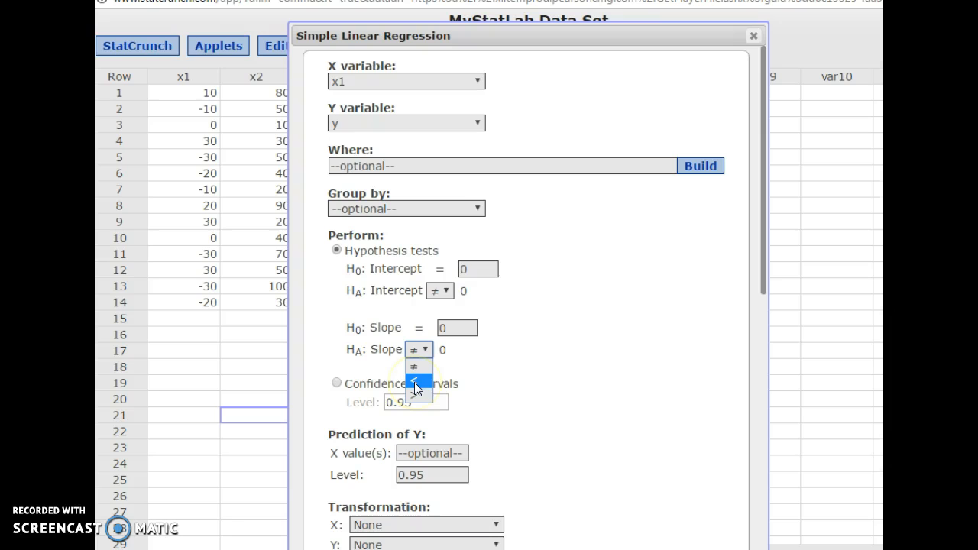
left_click(419, 349)
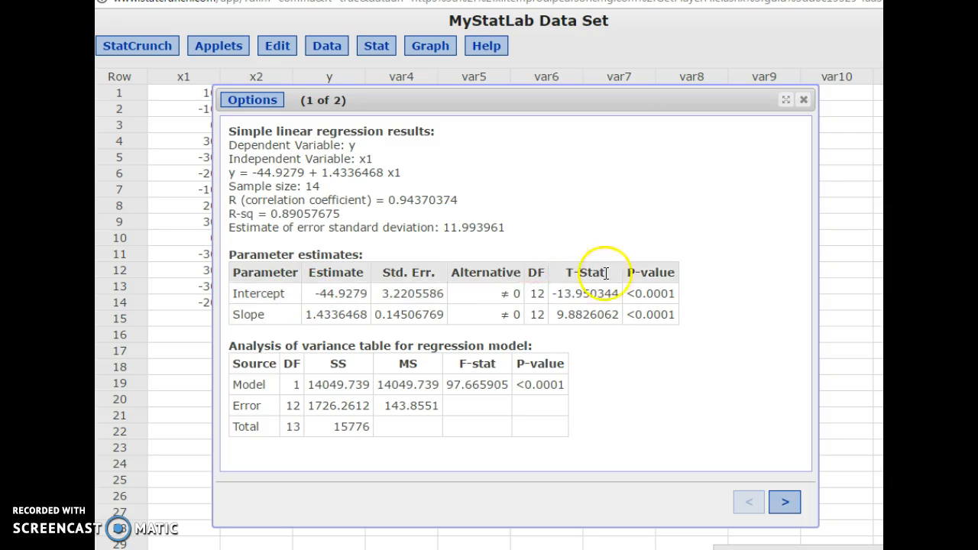
mouse_move(543, 384)
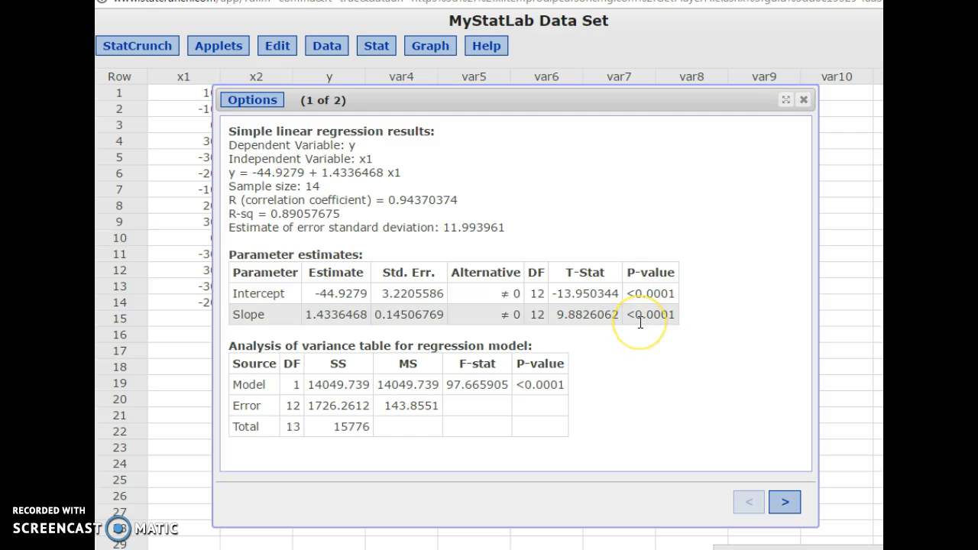
mouse_move(507, 258)
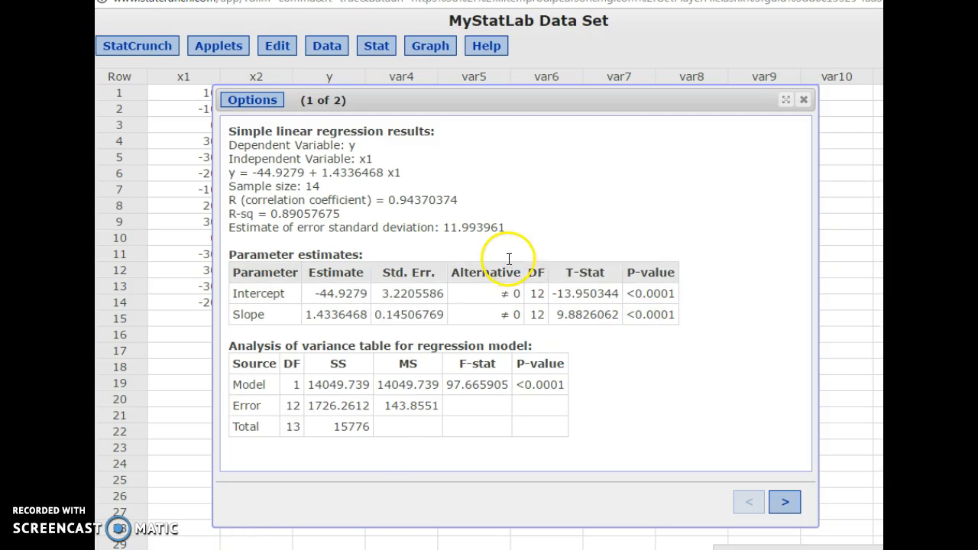
mouse_move(260, 232)
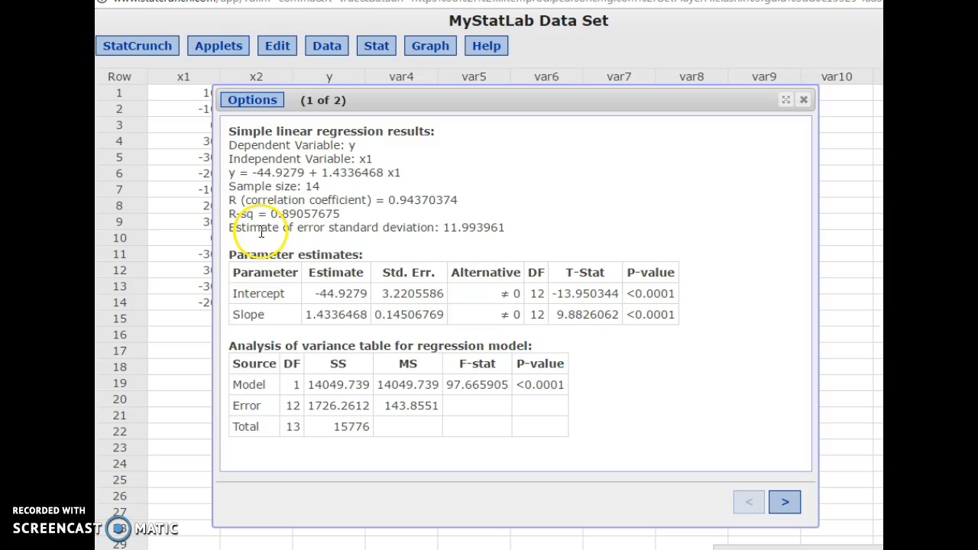
mouse_move(364, 235)
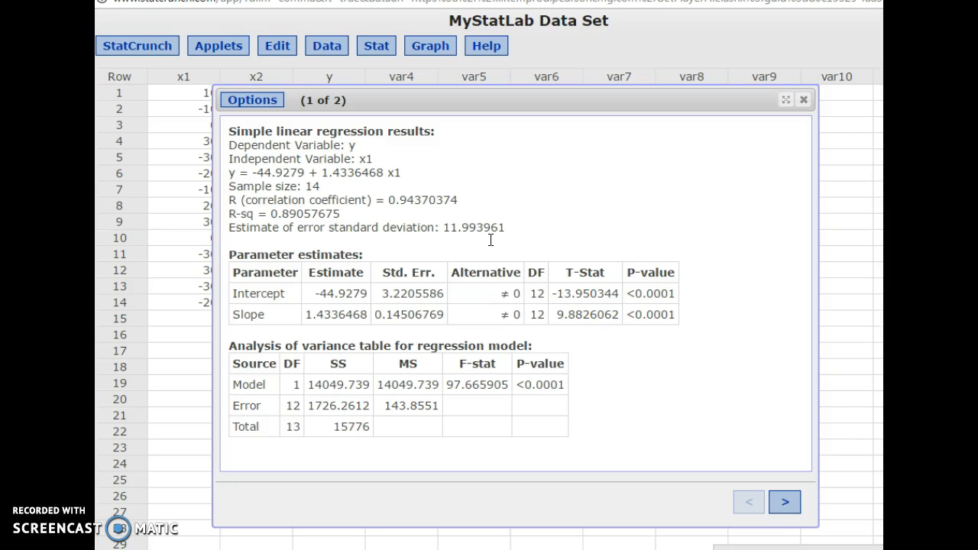
mouse_move(486, 244)
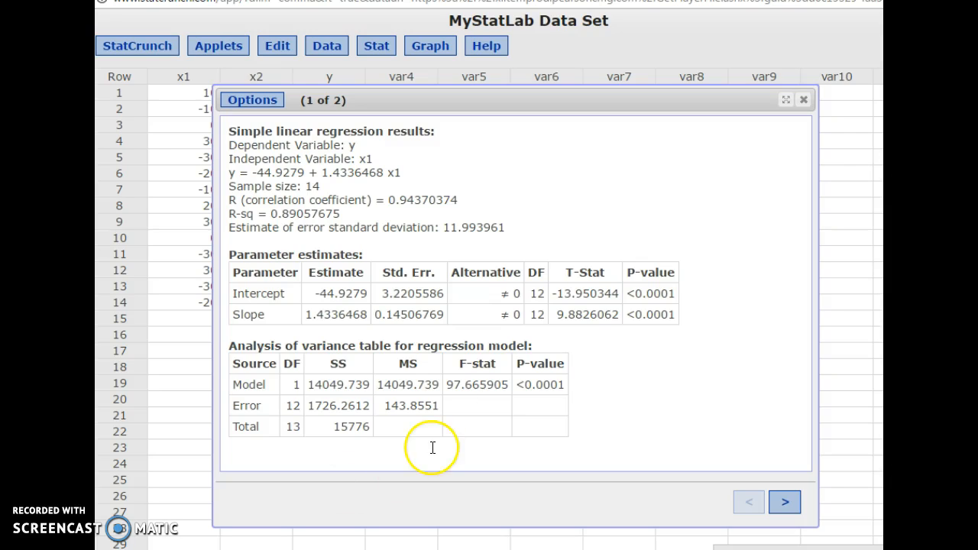
mouse_move(416, 174)
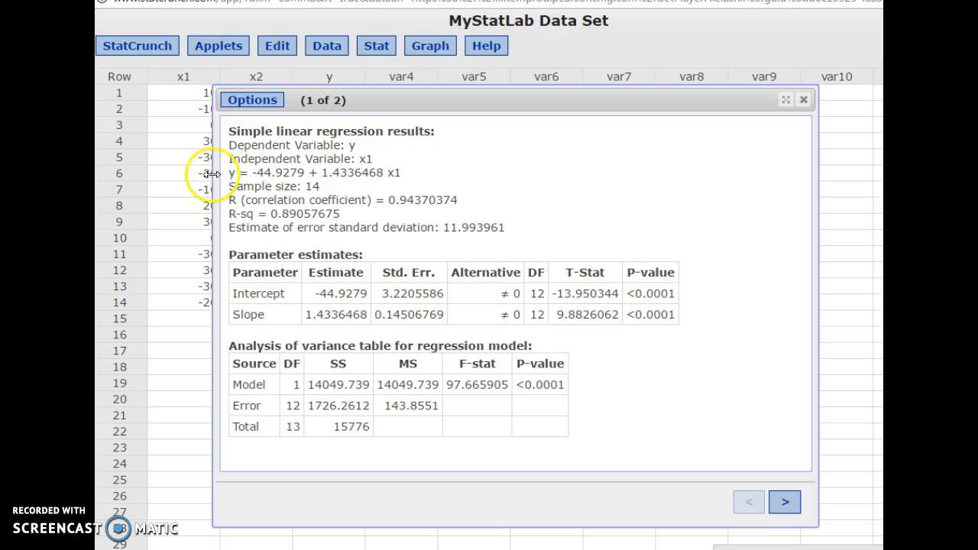
mouse_move(427, 182)
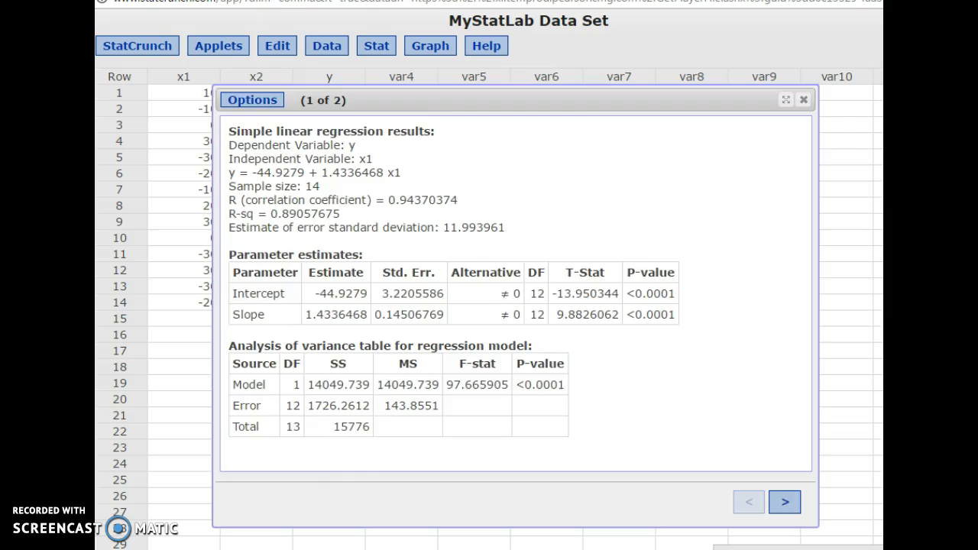
Step: Close the regression results and return to the Stat menu
left_click(804, 99)
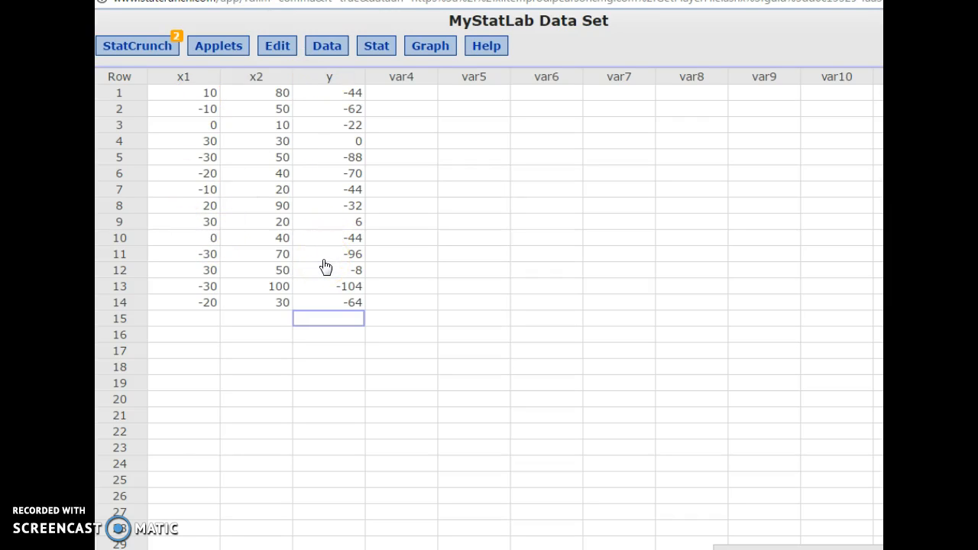
mouse_move(345, 265)
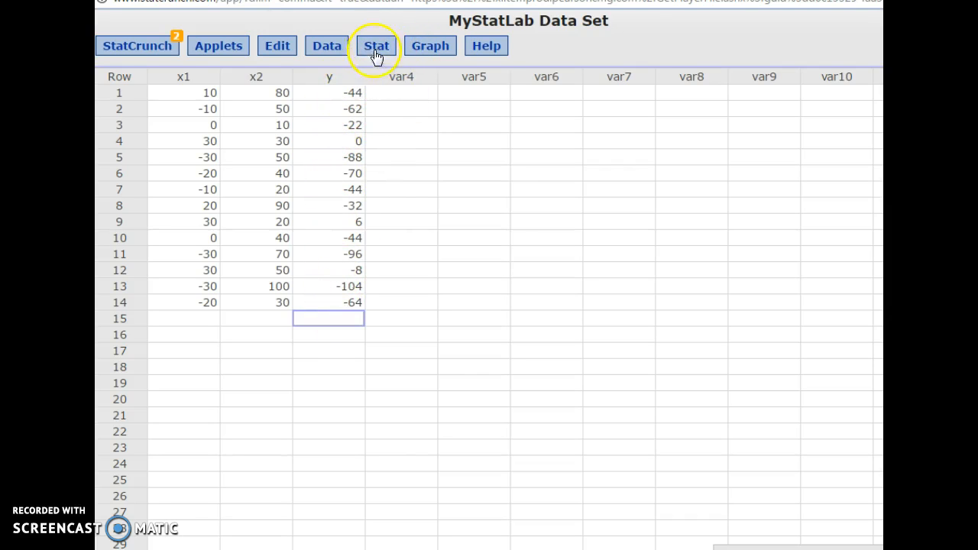
left_click(375, 46)
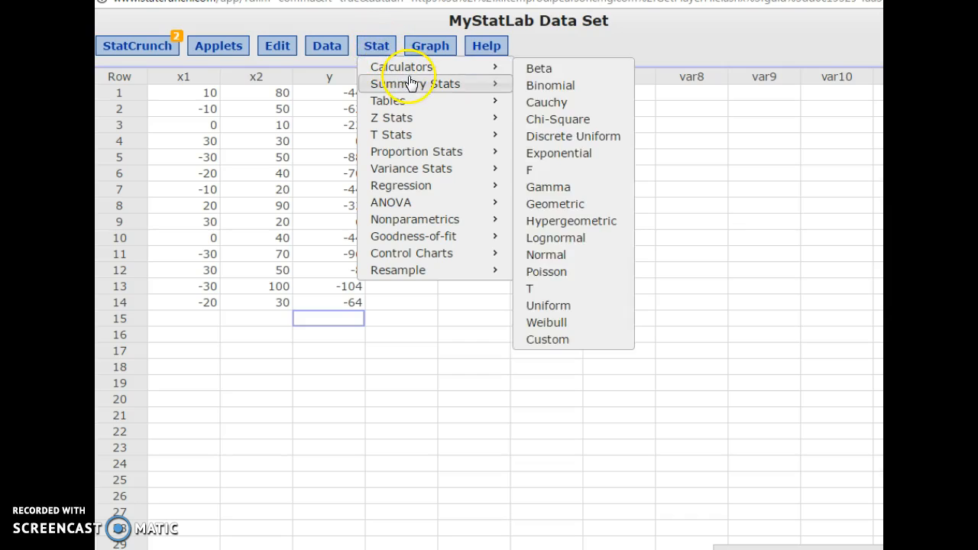
left_click(410, 84)
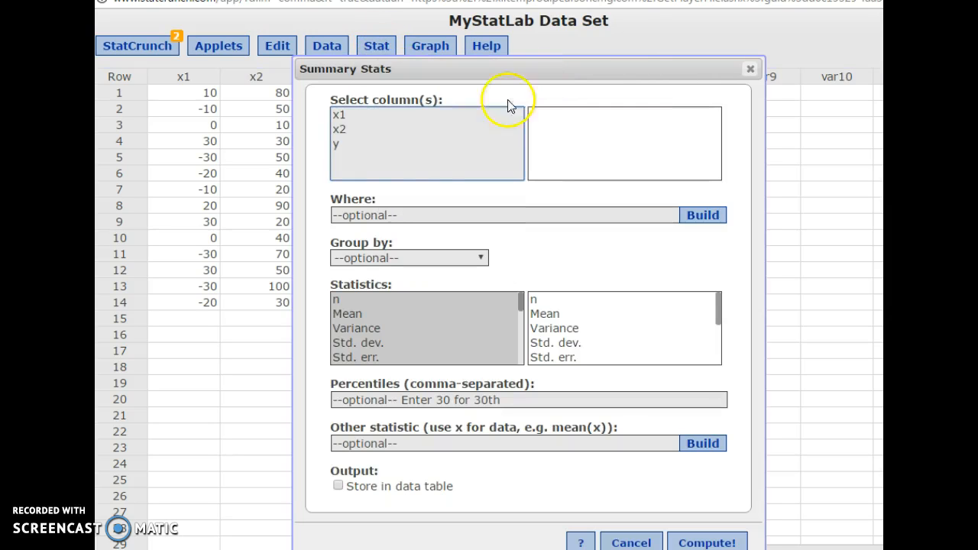
left_click(336, 144)
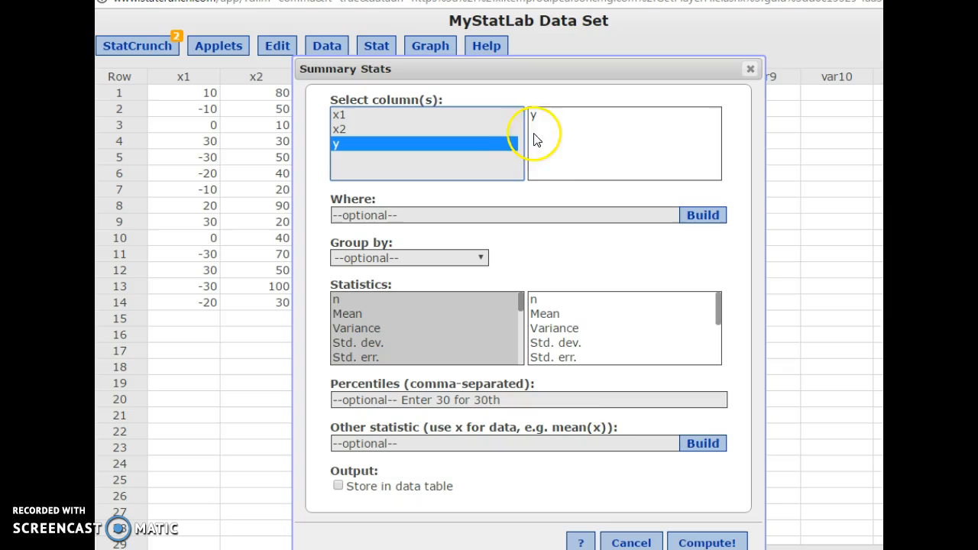
left_click(705, 542)
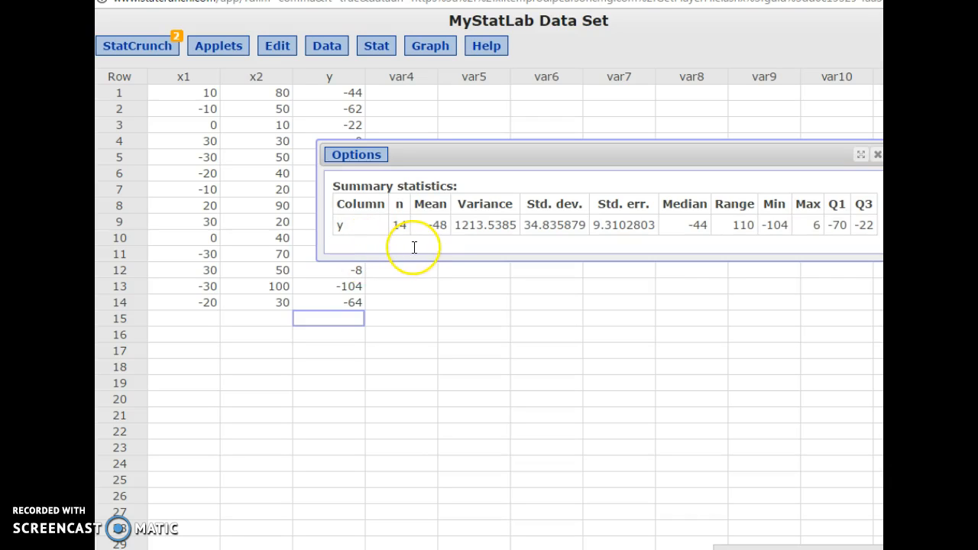
mouse_move(437, 217)
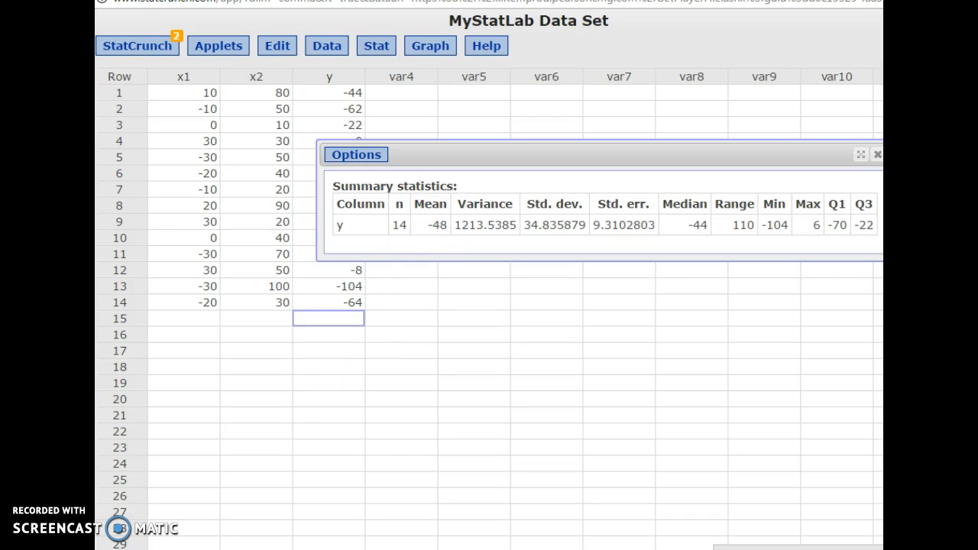
Step: Run a simple linear regression of y on x1 with 0.90 confidence intervals
left_click(376, 46)
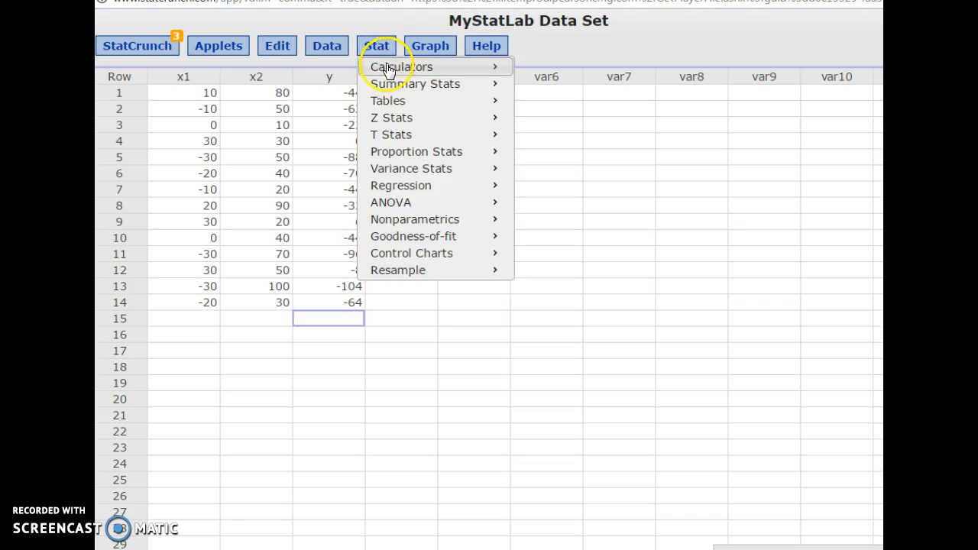
mouse_move(400, 185)
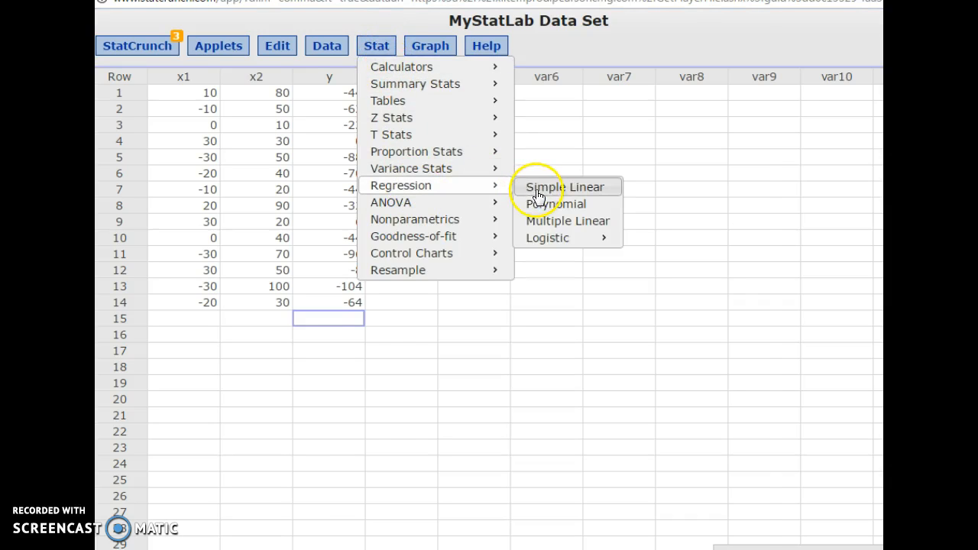
left_click(566, 187)
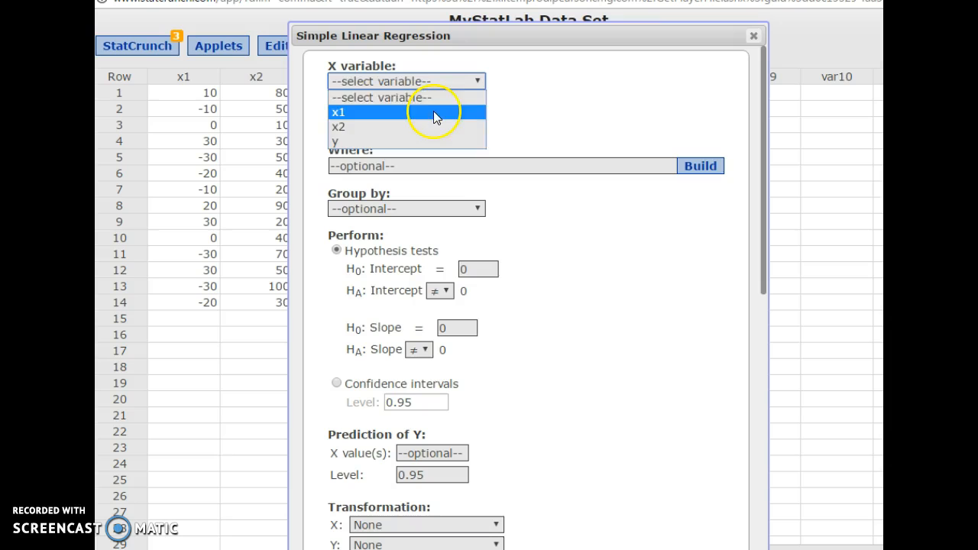
left_click(340, 111)
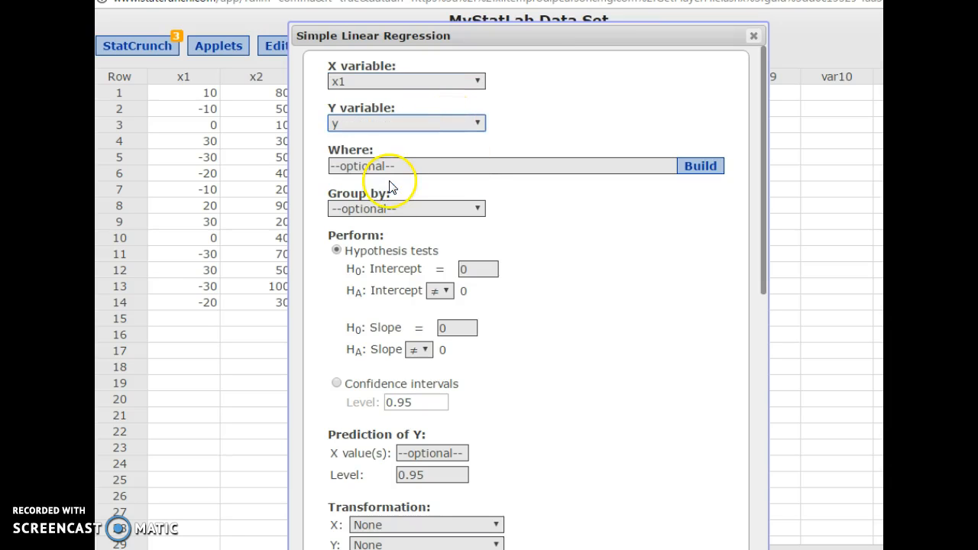
left_click(336, 382)
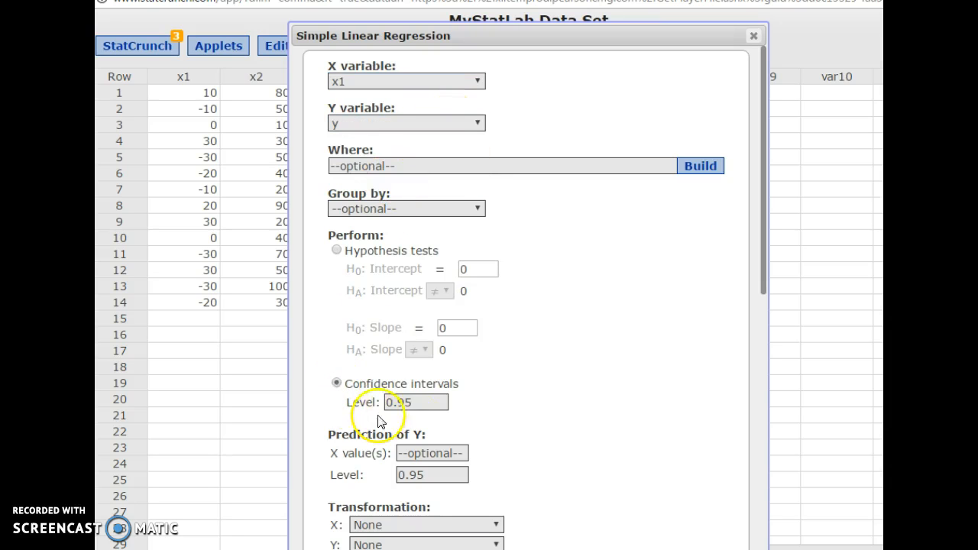
left_click(415, 403)
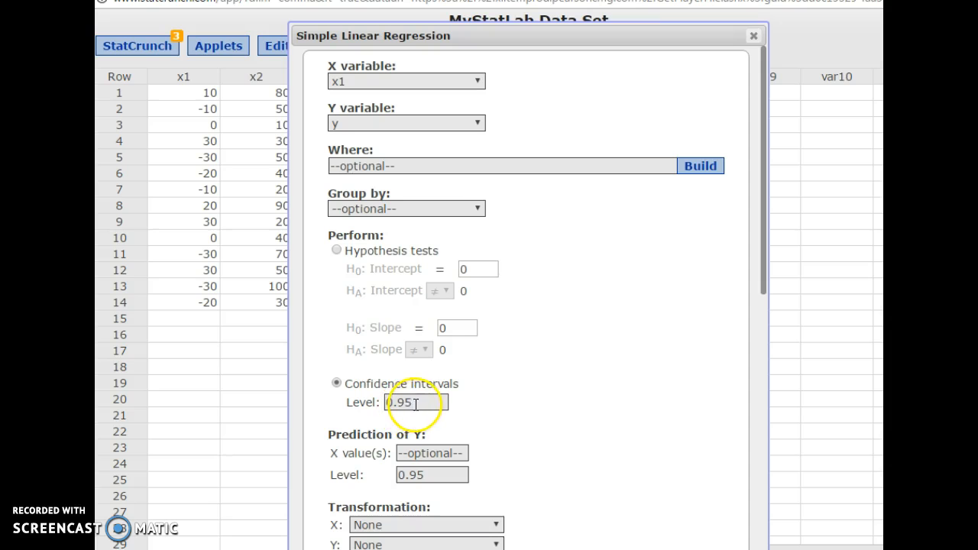
type("0.90")
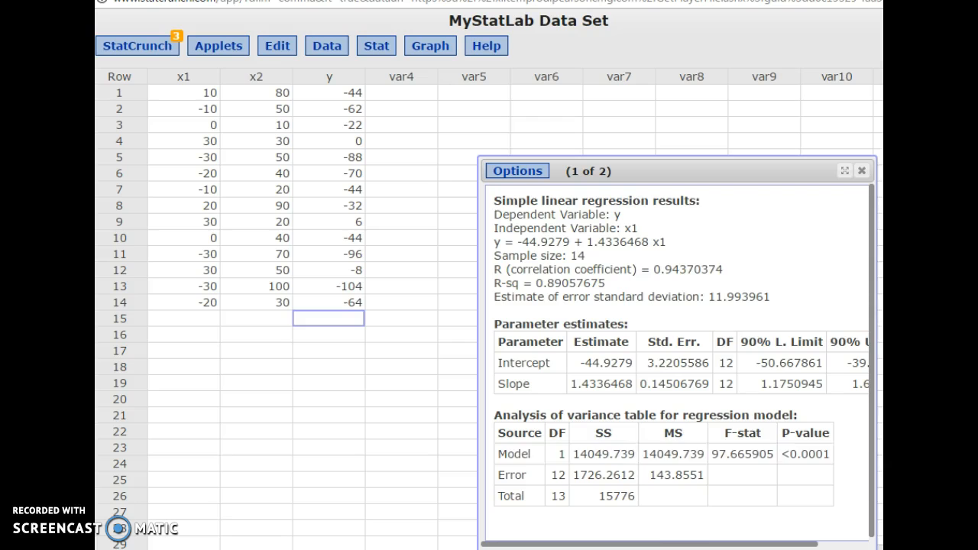
left_click_drag(676, 172, 480, 110)
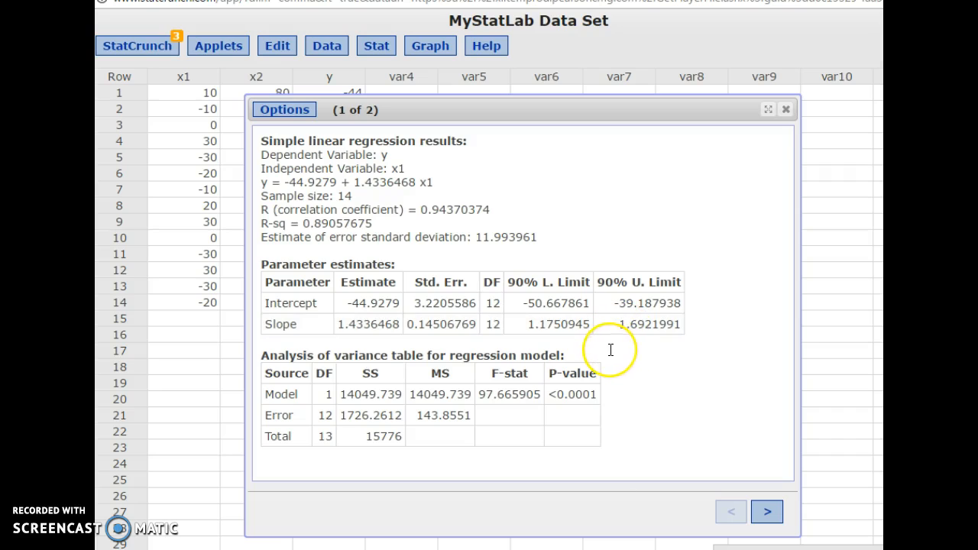
mouse_move(580, 334)
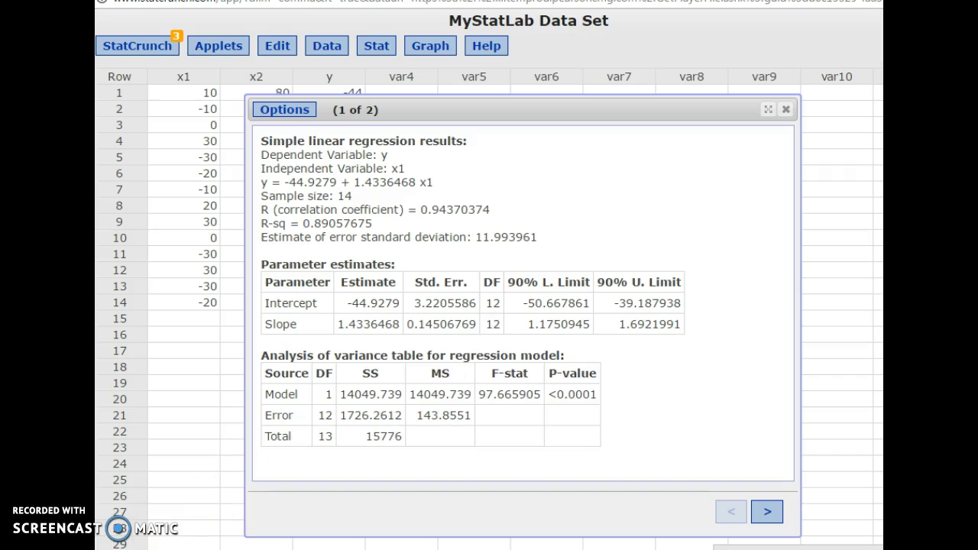
Step: Close the output and set up a multiple linear regression of y on x1 and x2
left_click(785, 108)
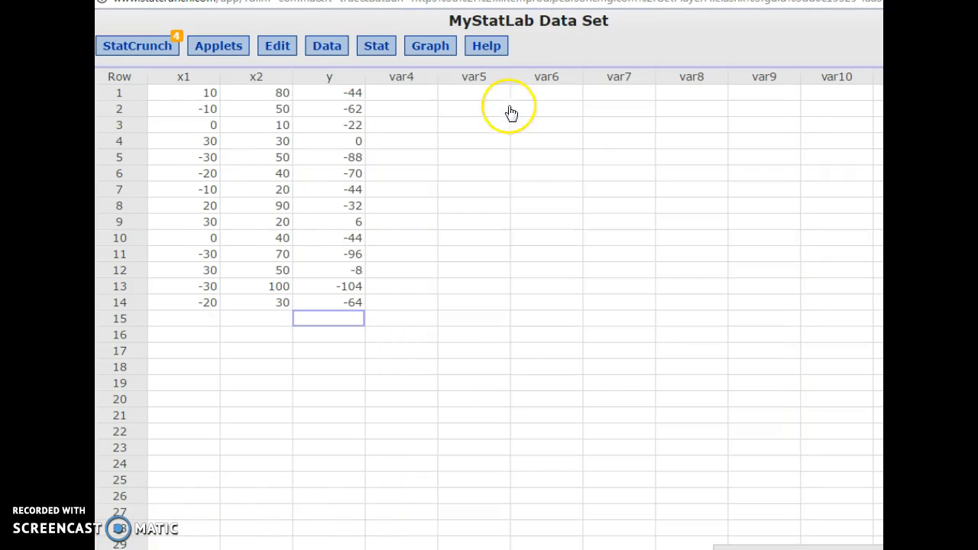
left_click(376, 46)
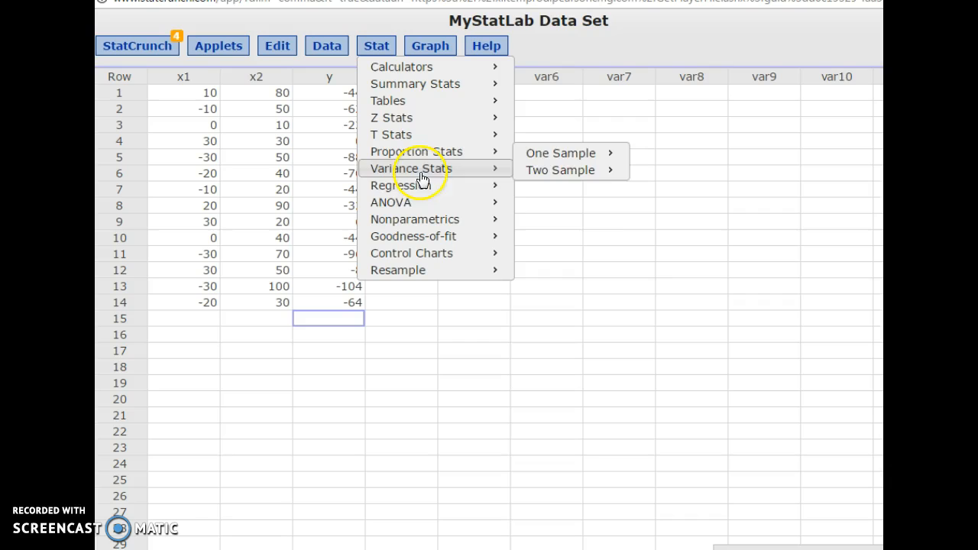
left_click(566, 220)
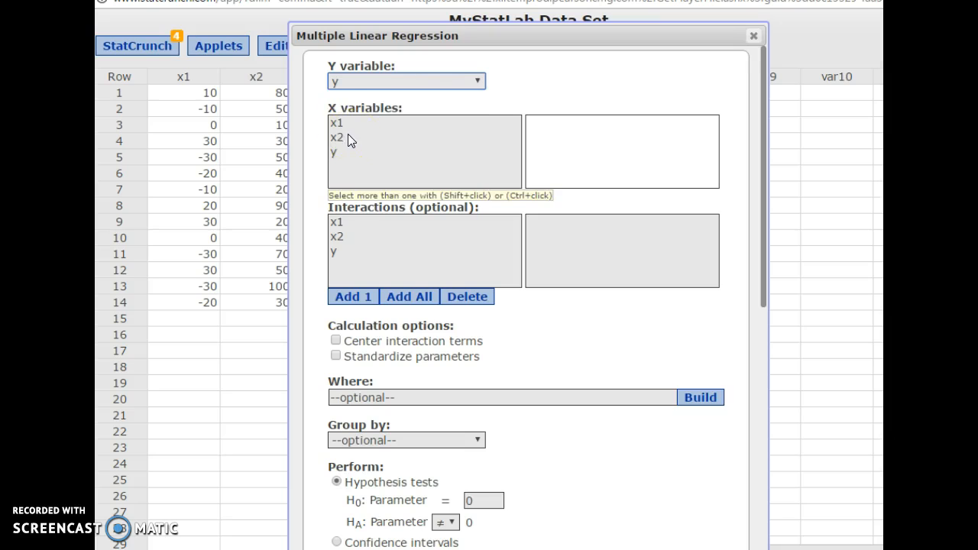
left_click(336, 122)
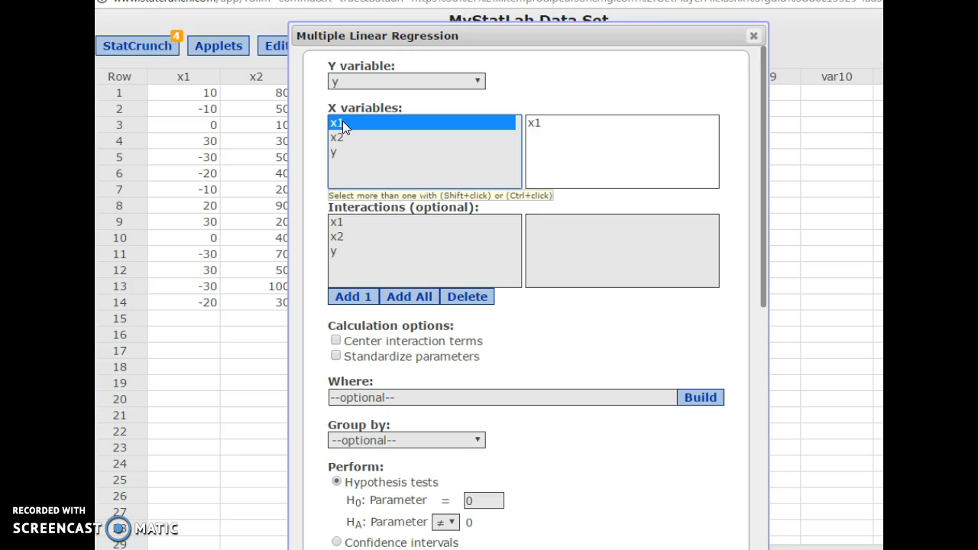
mouse_move(342, 141)
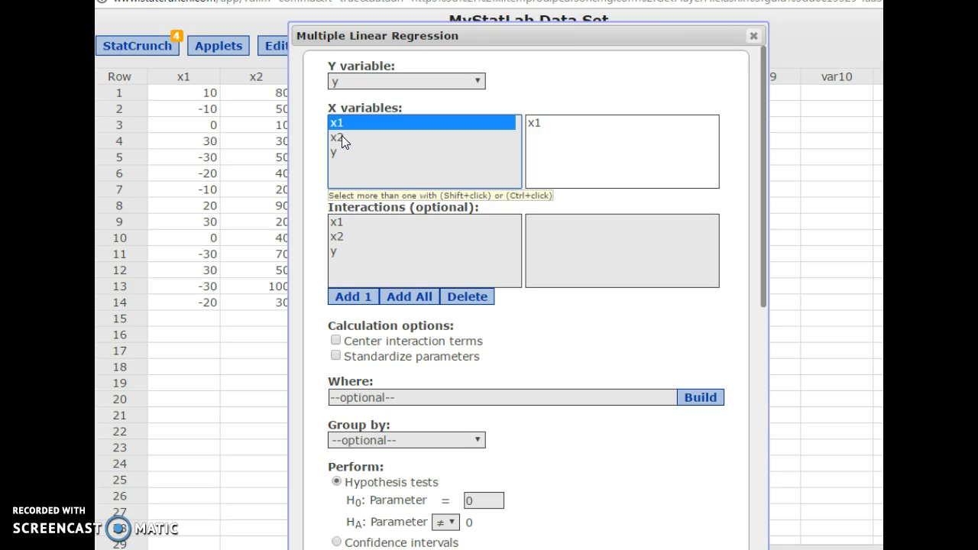
left_click(336, 138)
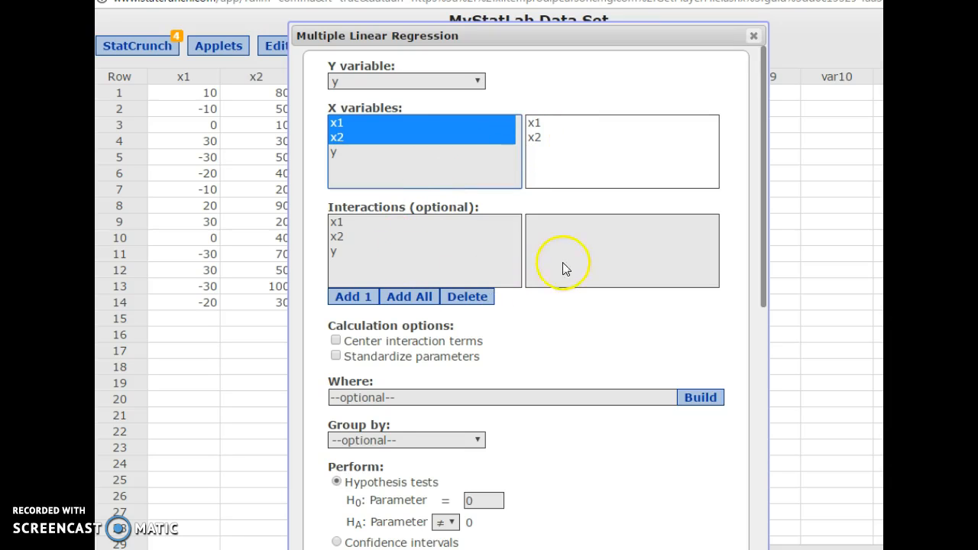
mouse_move(764, 287)
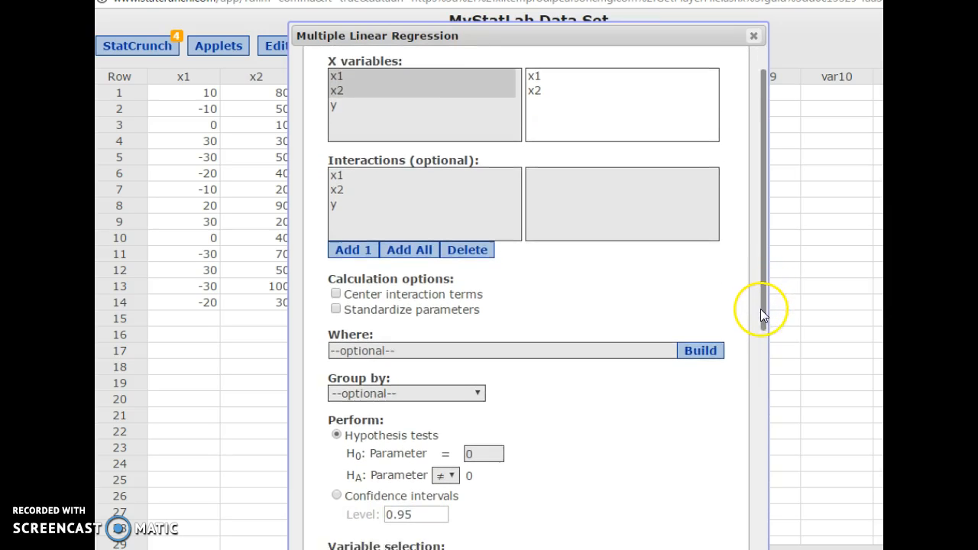
Step: Choose to save the Residuals as a new column and compute the multiple regression
scroll("down", 3)
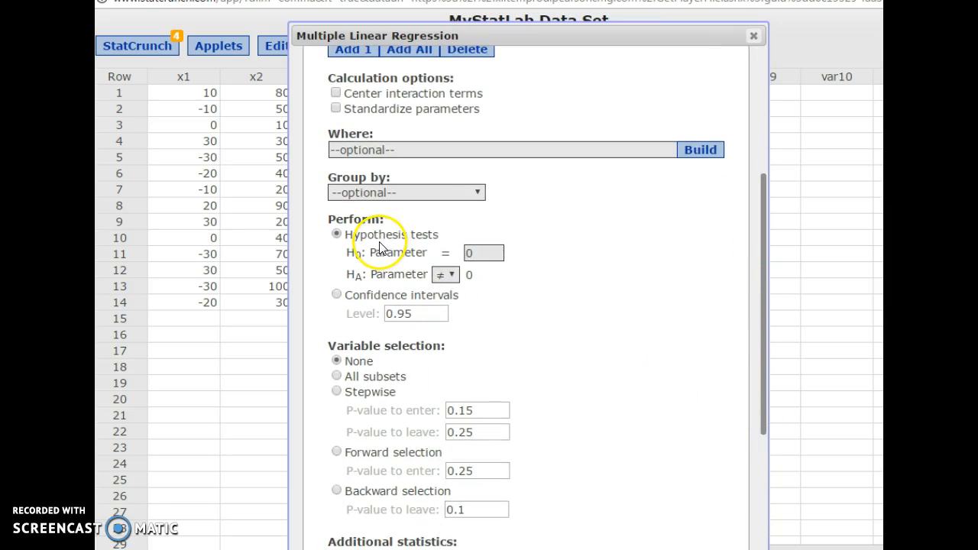
mouse_move(370, 324)
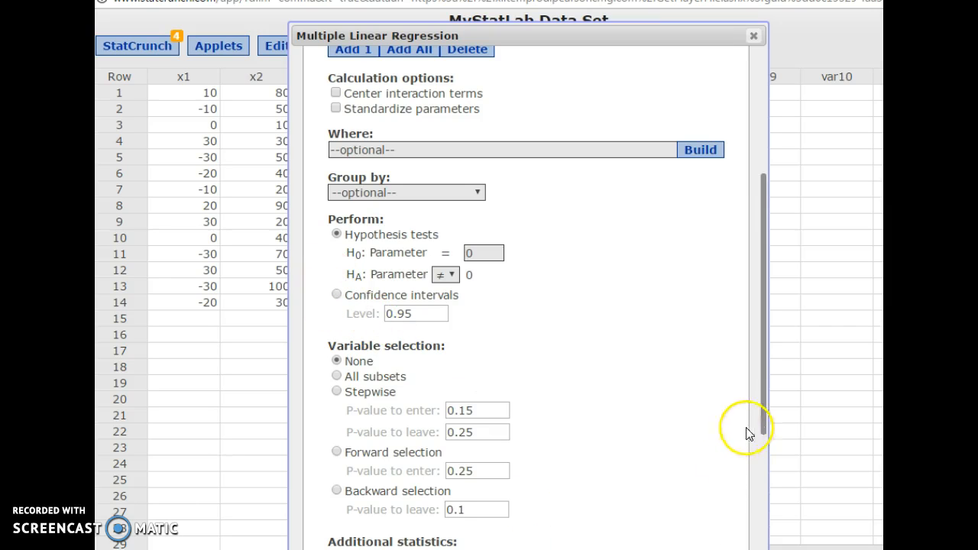
scroll("down", 3)
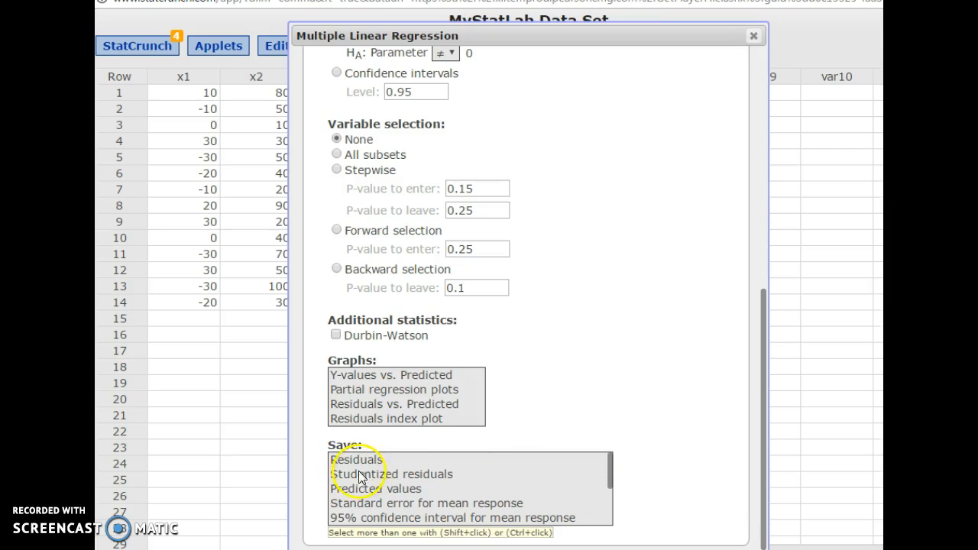
left_click(356, 458)
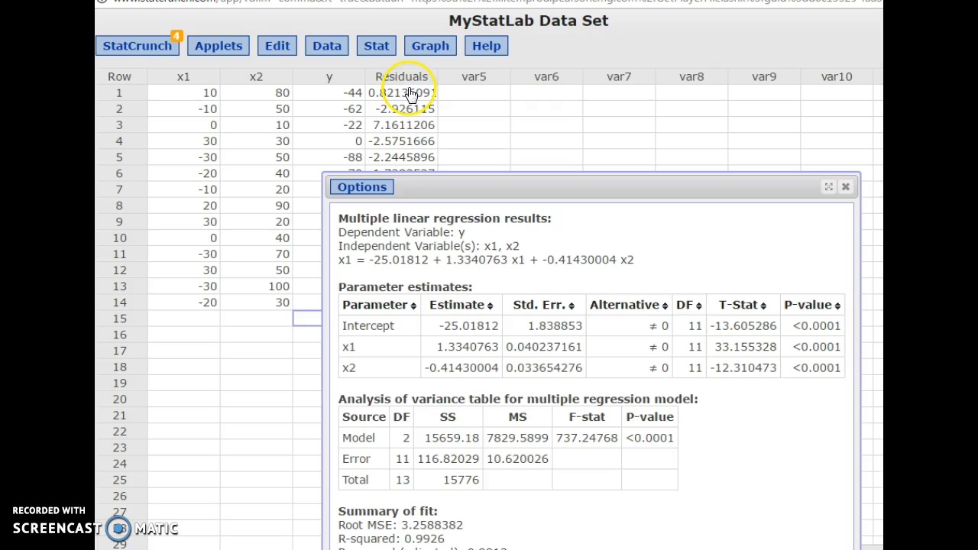
mouse_move(512, 160)
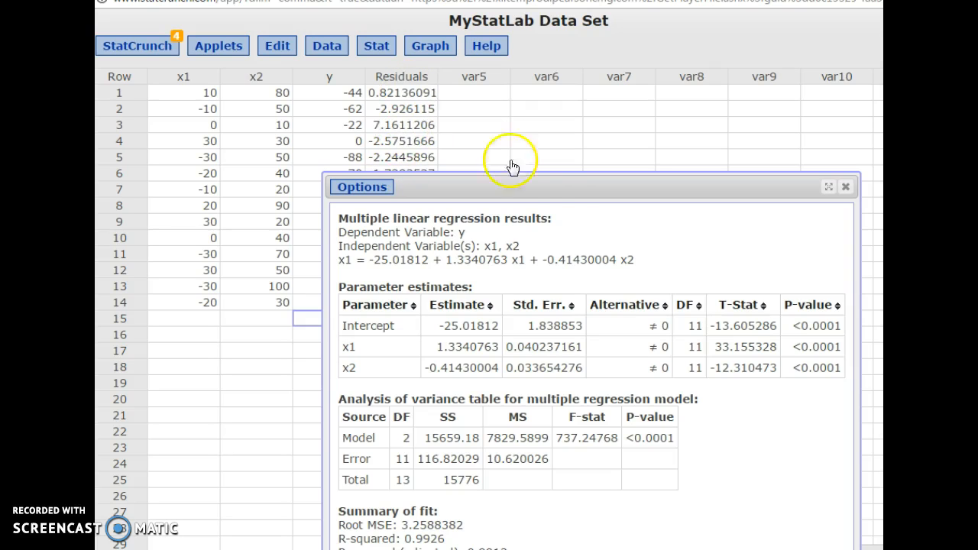
Step: Review the multiple regression output, then close it to reveal the Residuals column
left_click_drag(361, 186, 232, 112)
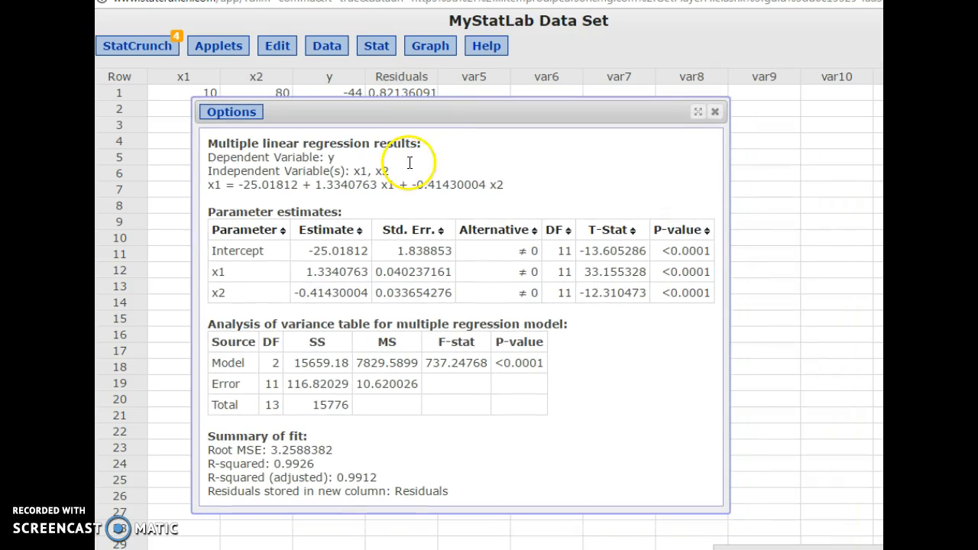
mouse_move(528, 176)
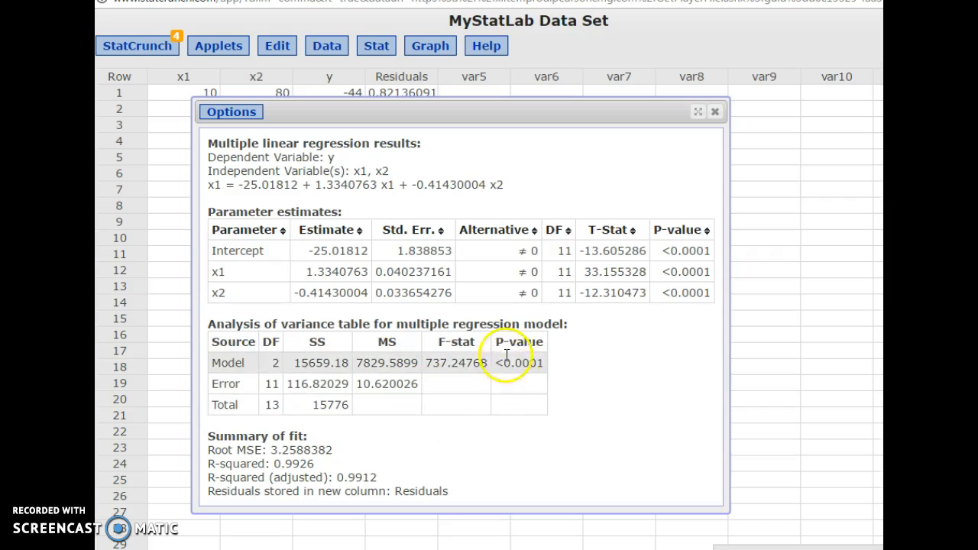
mouse_move(572, 380)
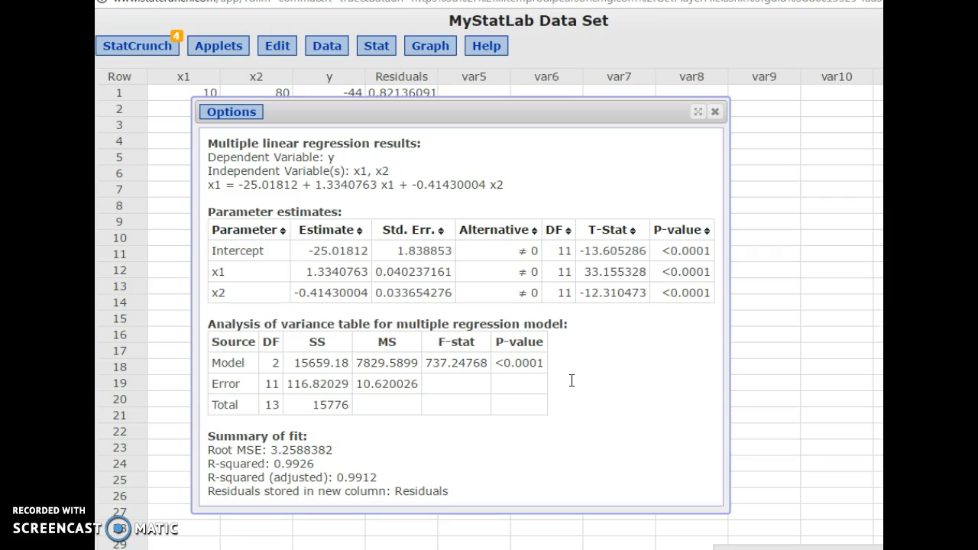
mouse_move(756, 247)
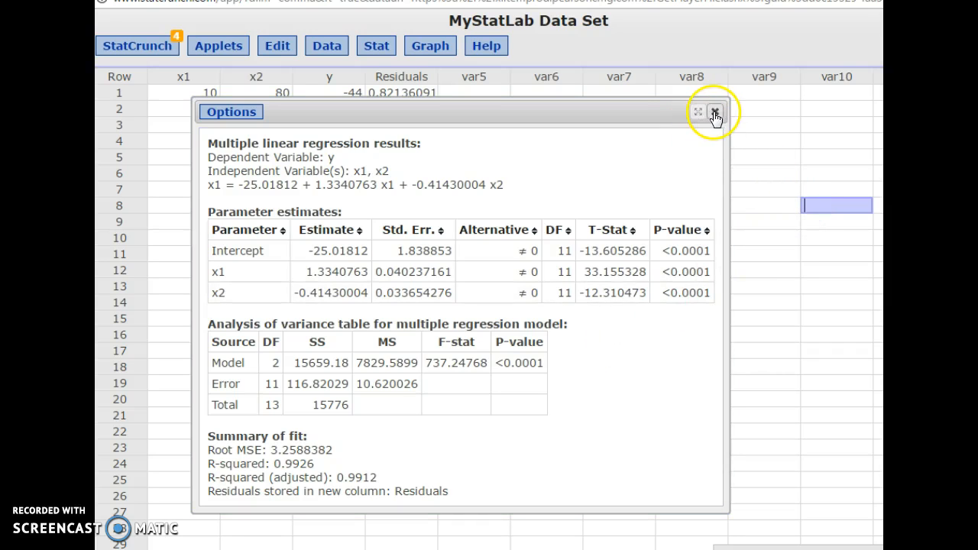
left_click(715, 111)
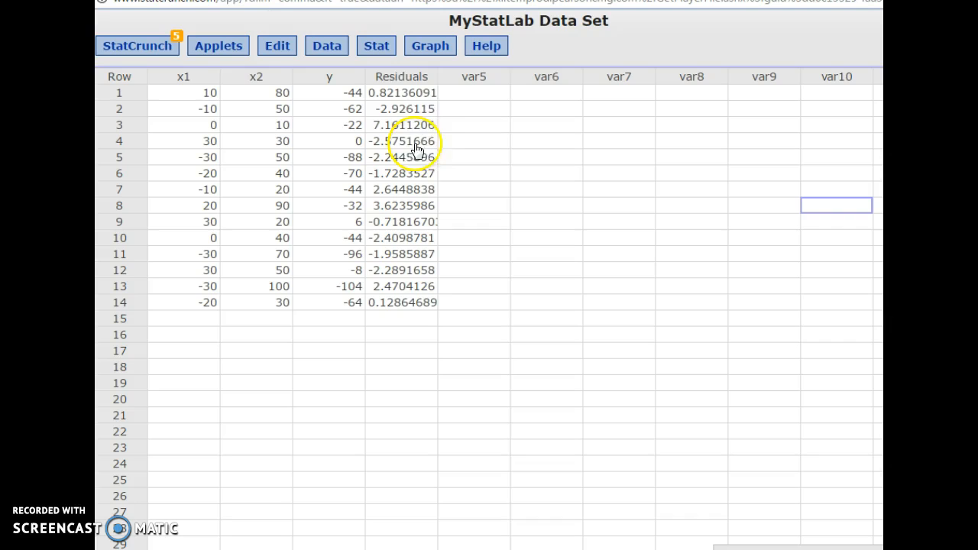
mouse_move(431, 307)
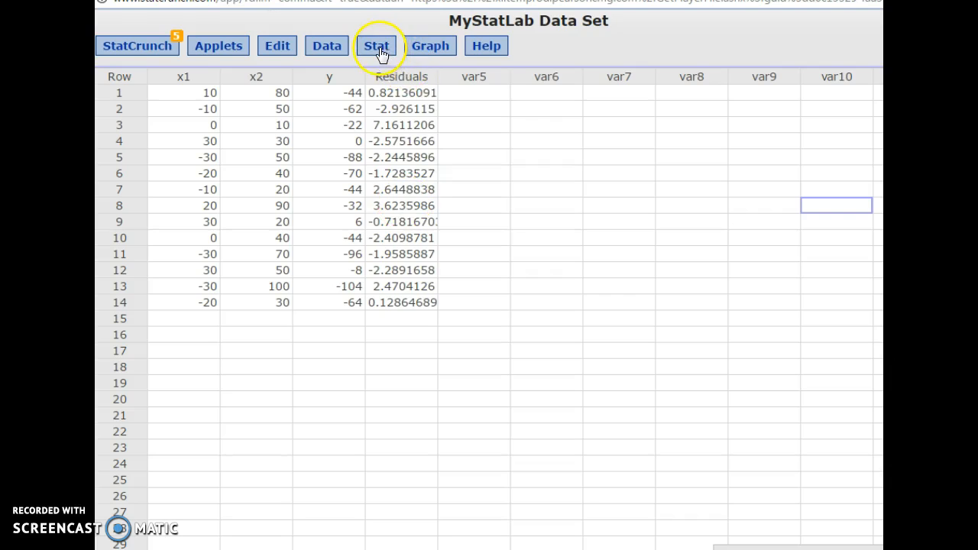
Step: Make a scatter plot of Residuals against x1
left_click(376, 46)
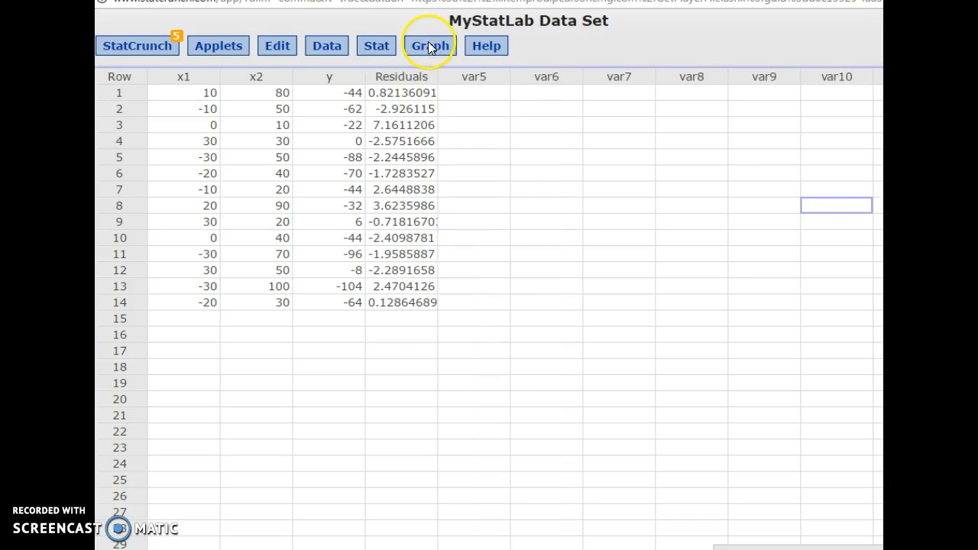
left_click(430, 45)
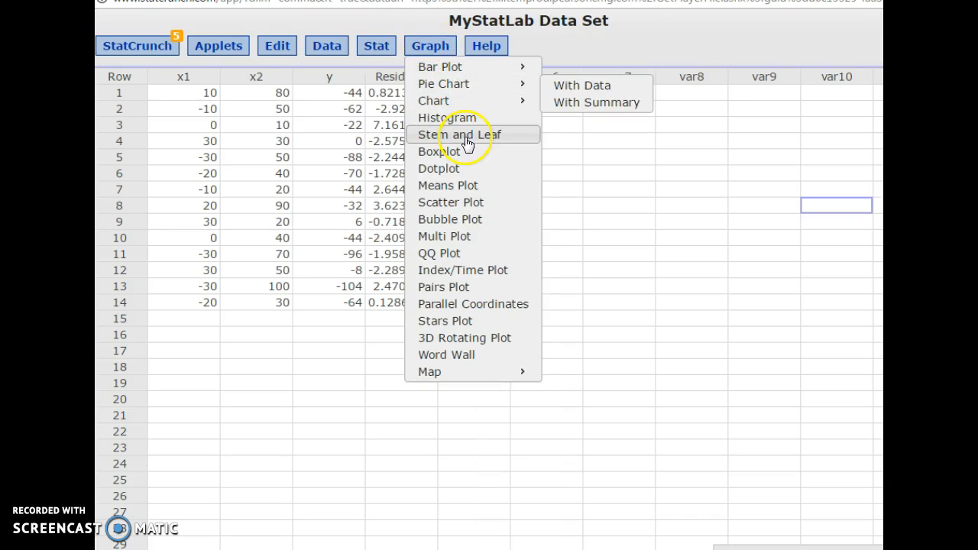
left_click(449, 201)
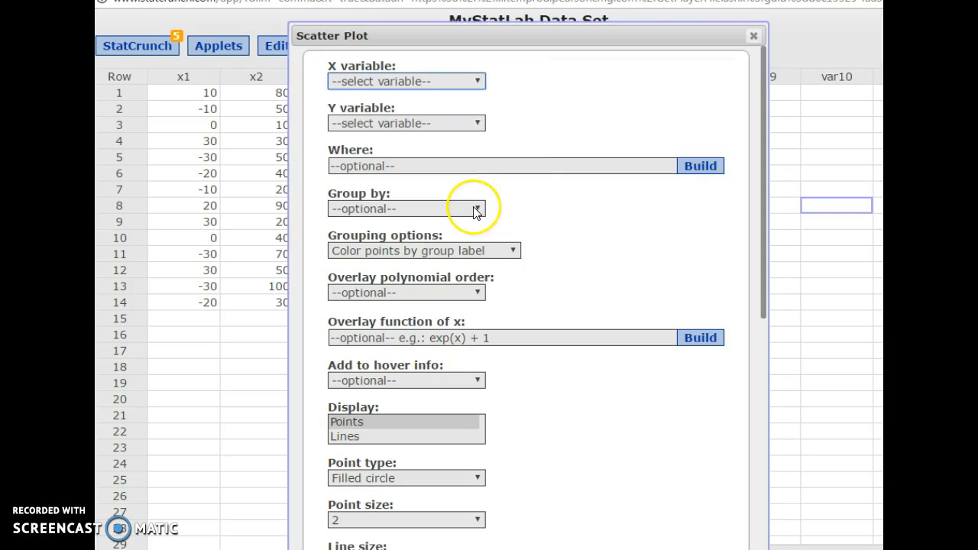
left_click(407, 81)
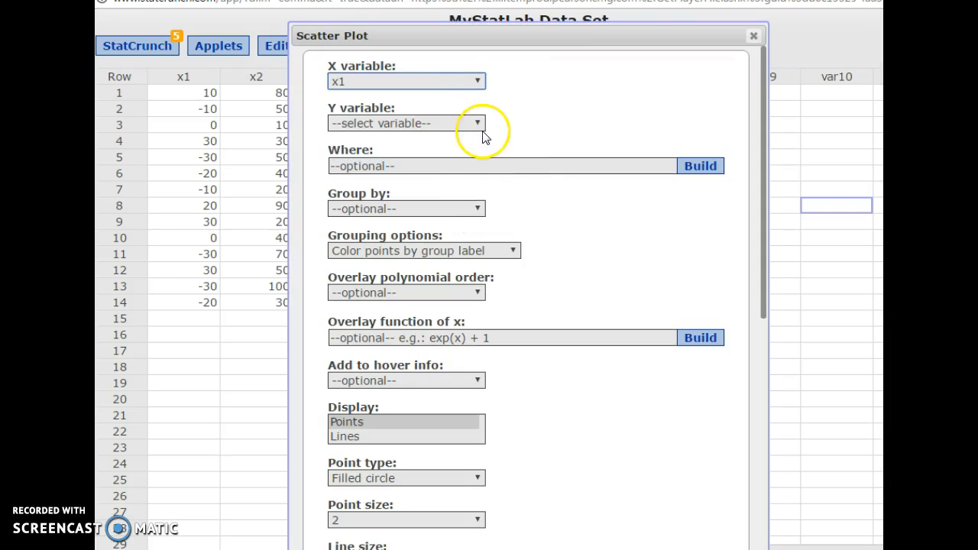
left_click(407, 122)
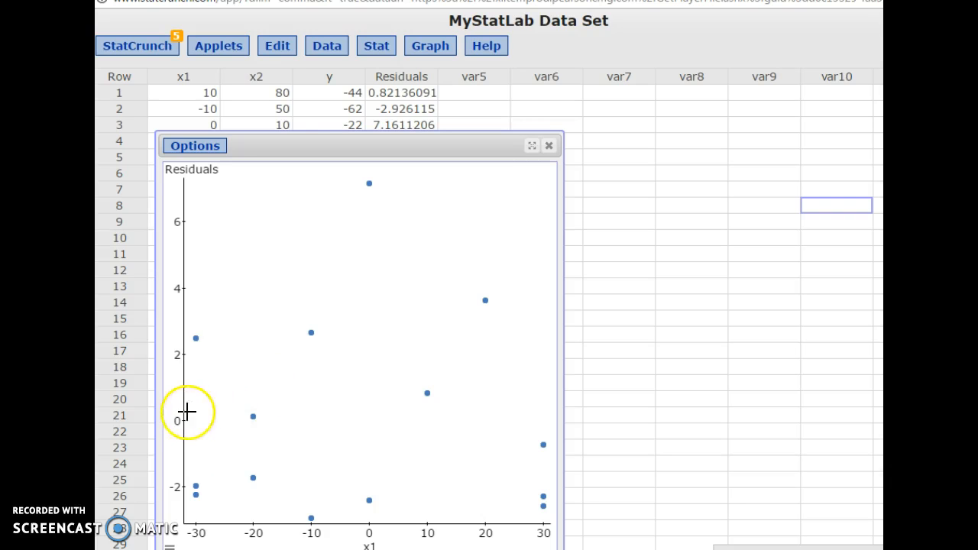
mouse_move(477, 401)
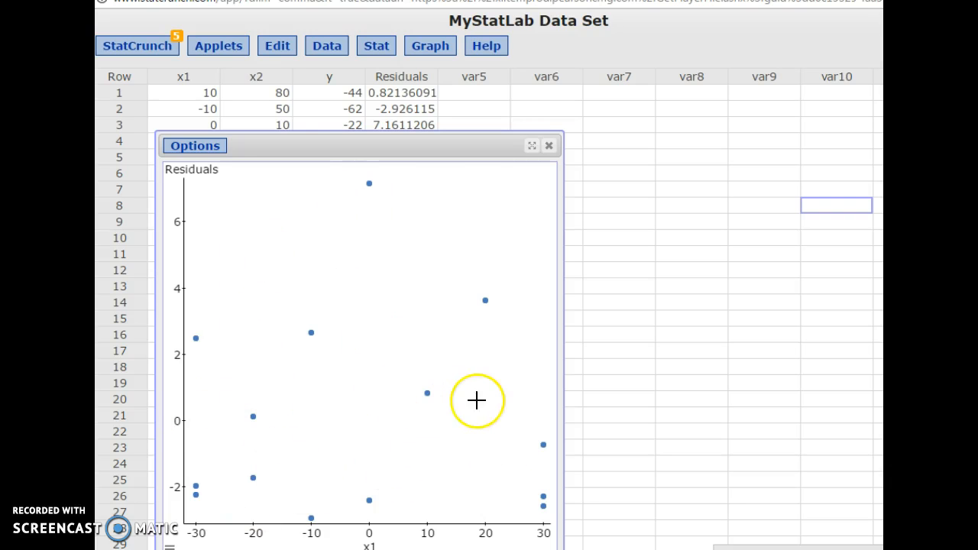
left_click(429, 46)
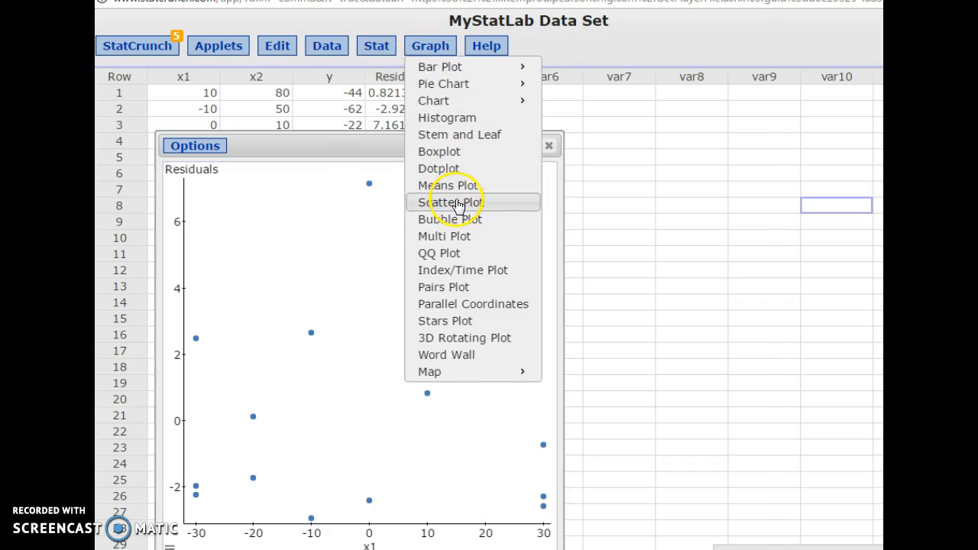
Step: Make a second scatter plot of Residuals against x2
left_click(450, 202)
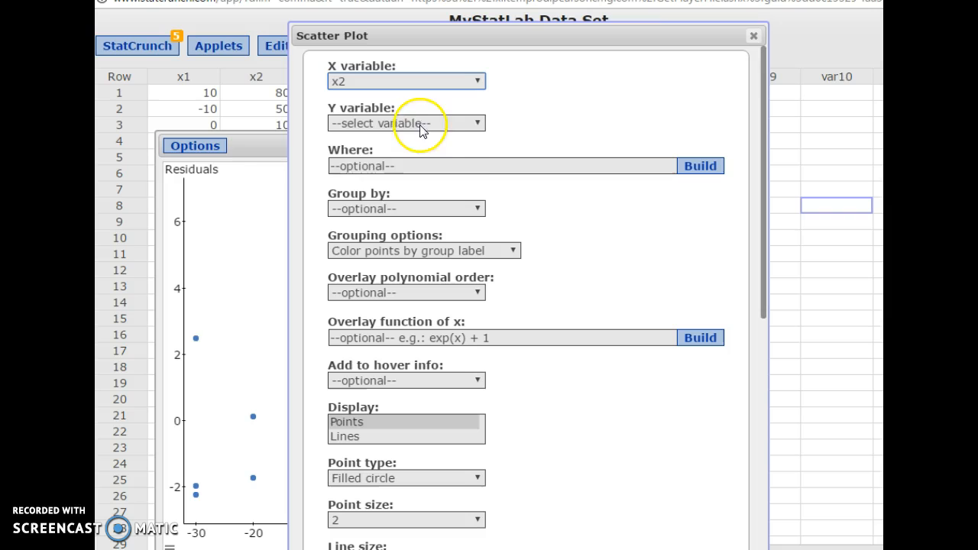
left_click(406, 122)
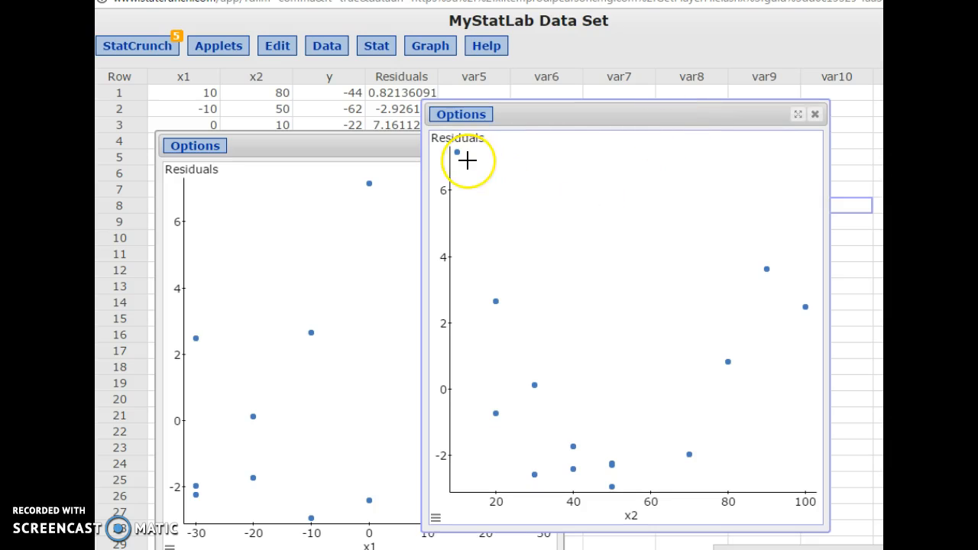
mouse_move(560, 424)
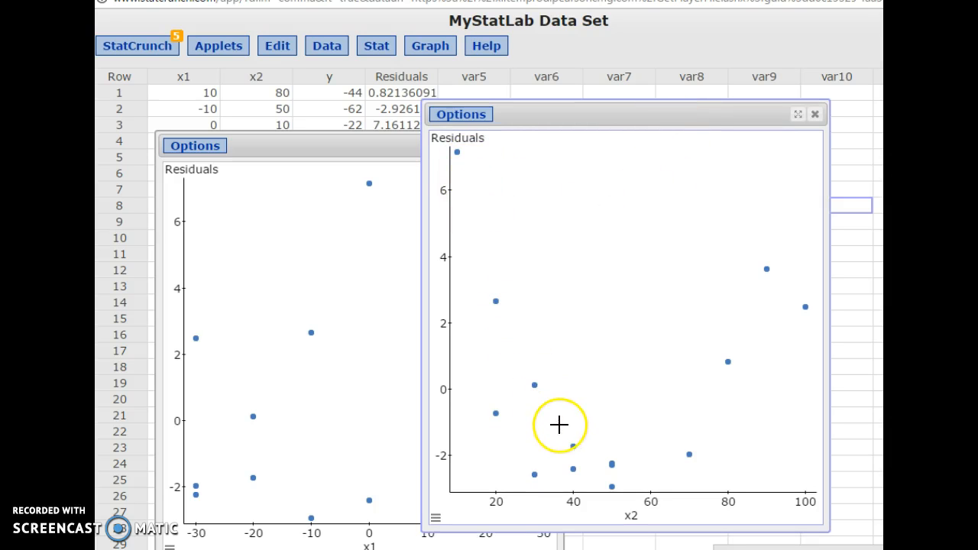
mouse_move(492, 309)
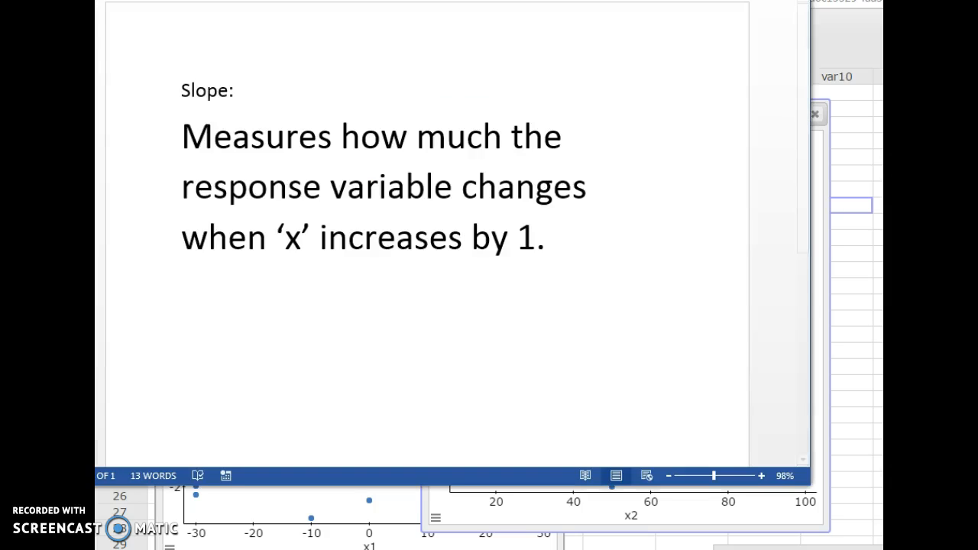
left_click(464, 237)
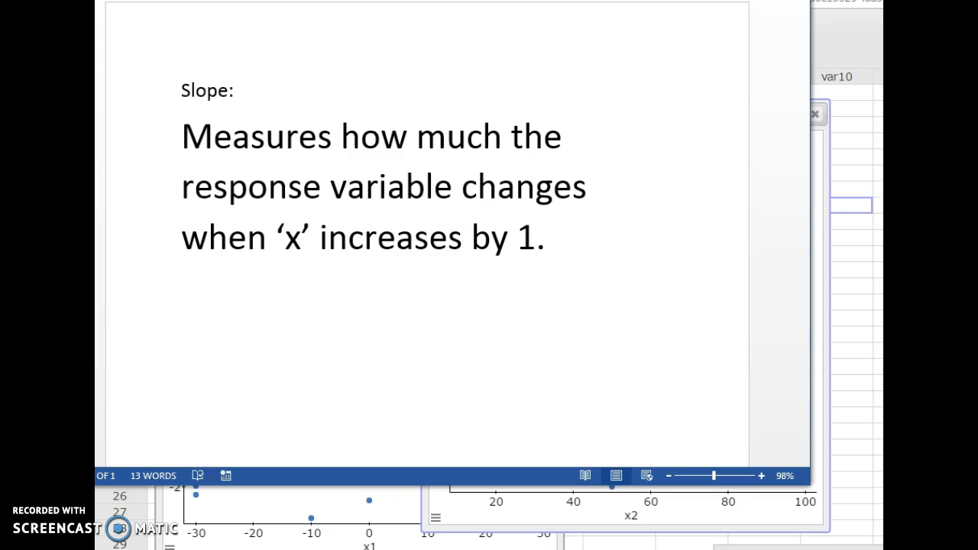
left_click(463, 237)
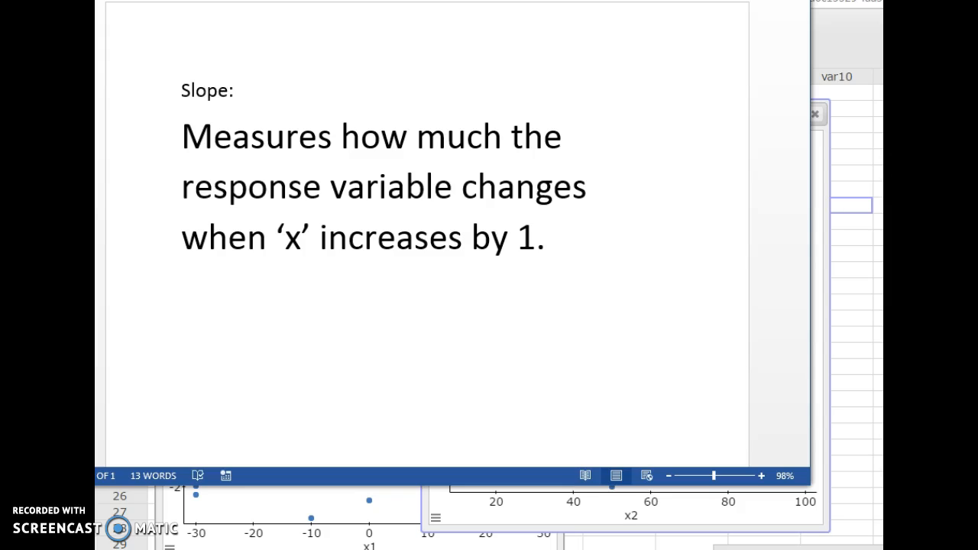
left_click(465, 236)
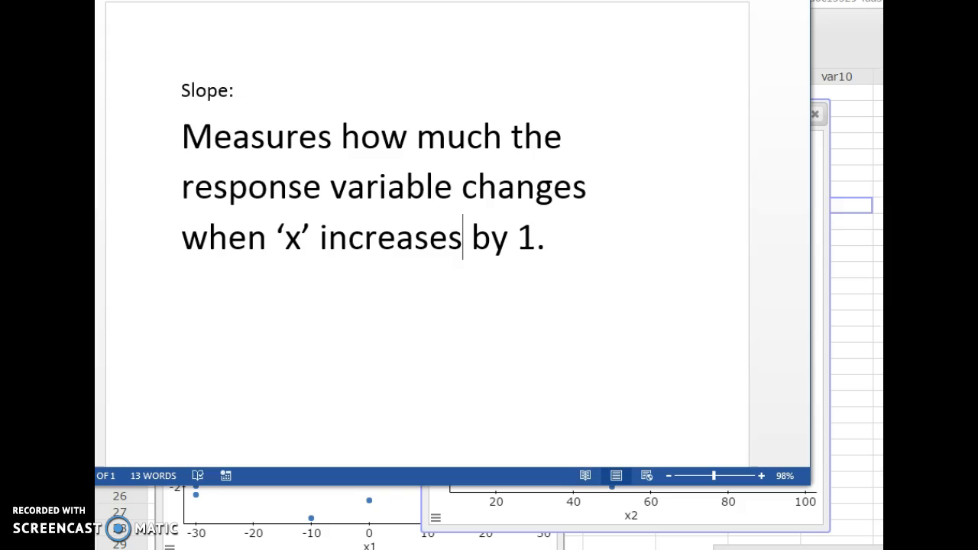